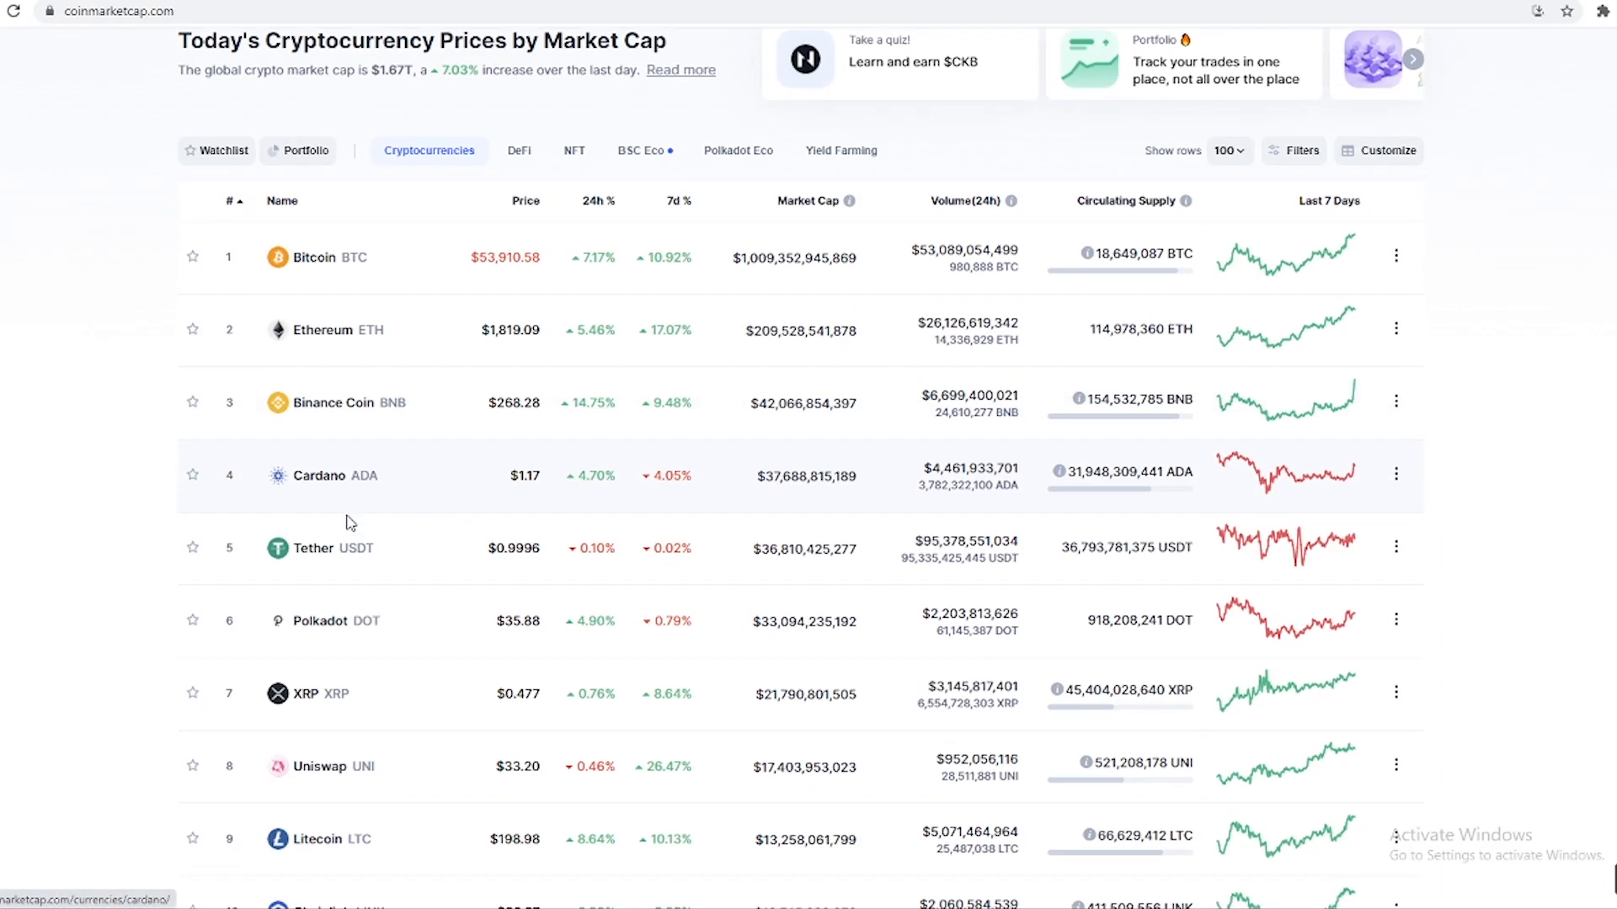
{"action": "scroll", "scroll_direction": "down", "scroll_amount": 3}
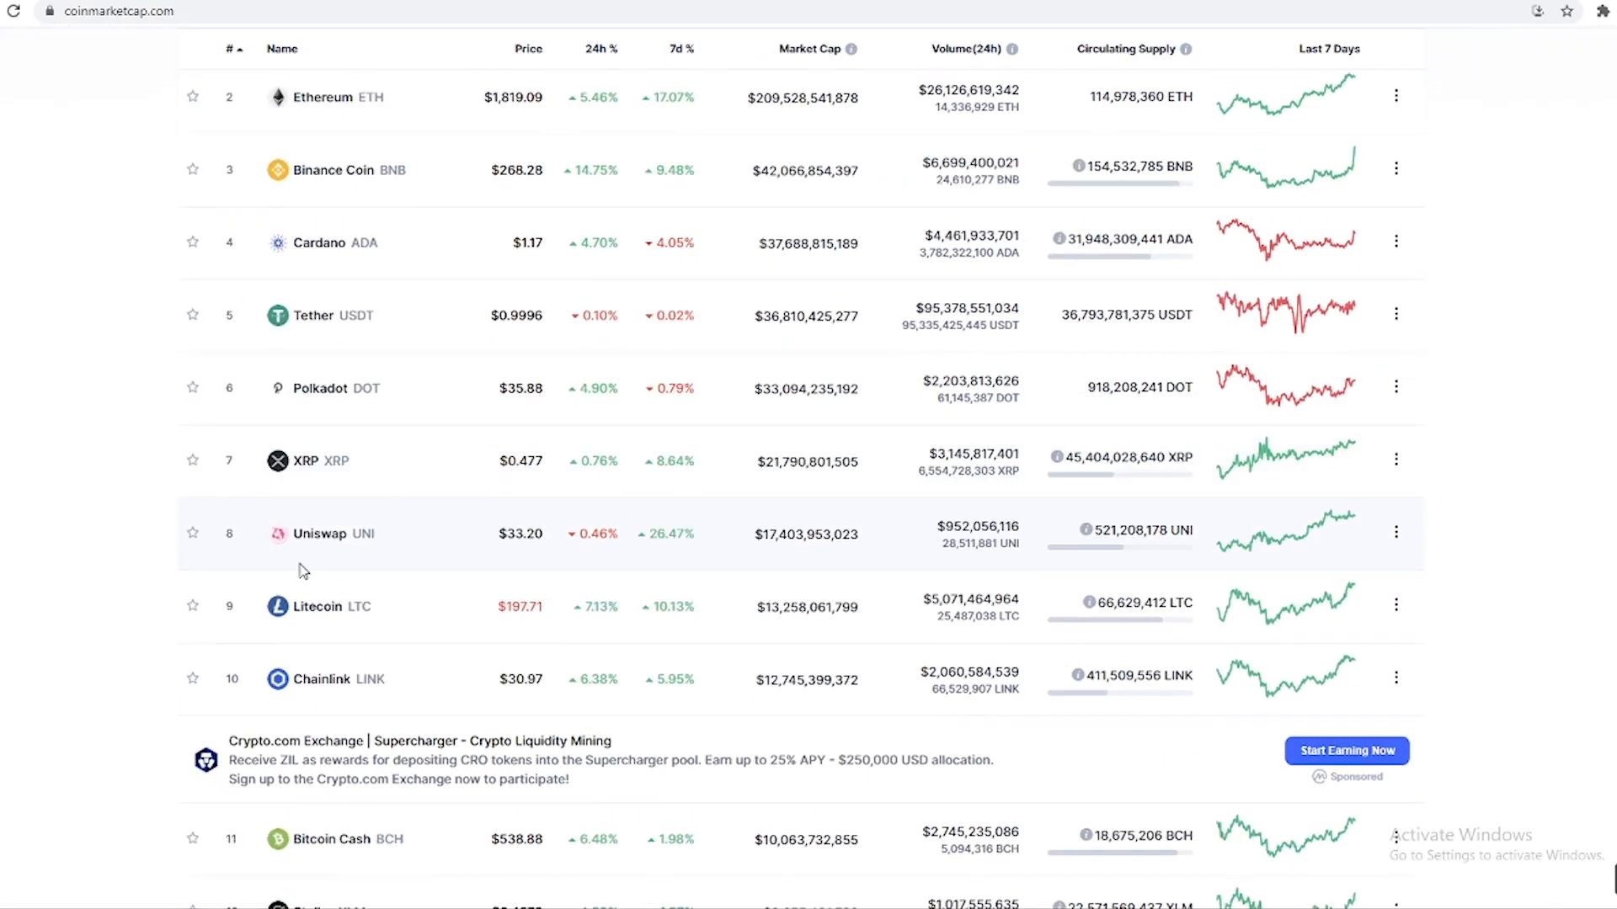
{"action": "scroll", "scroll_direction": "down", "scroll_amount": 3}
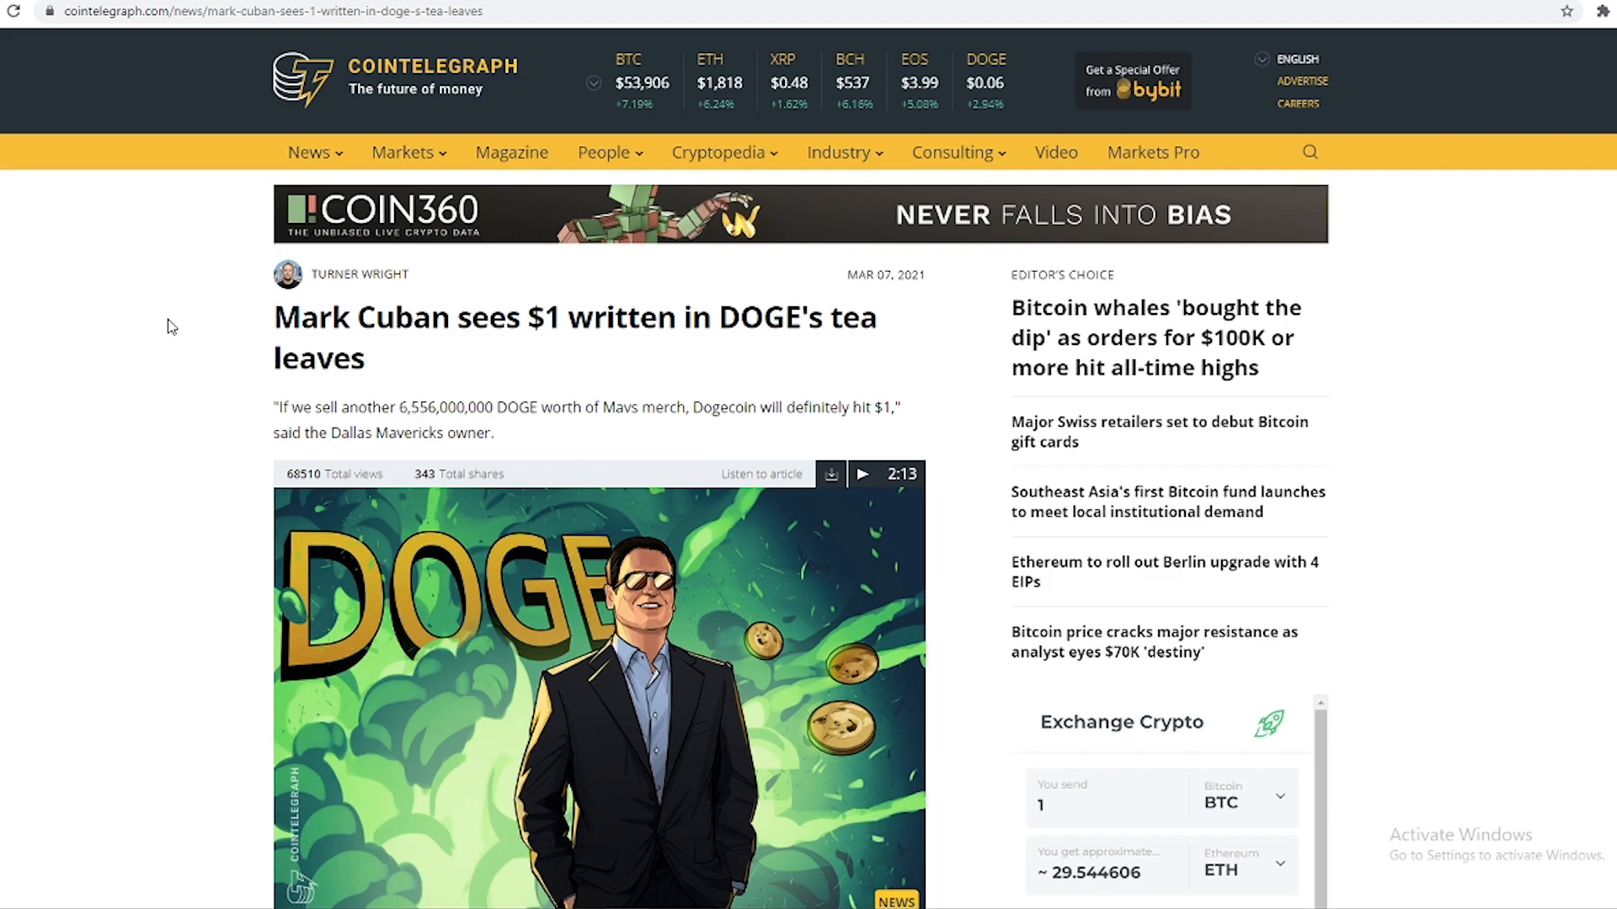
{"action": "scroll", "scroll_direction": "down", "scroll_amount": 3}
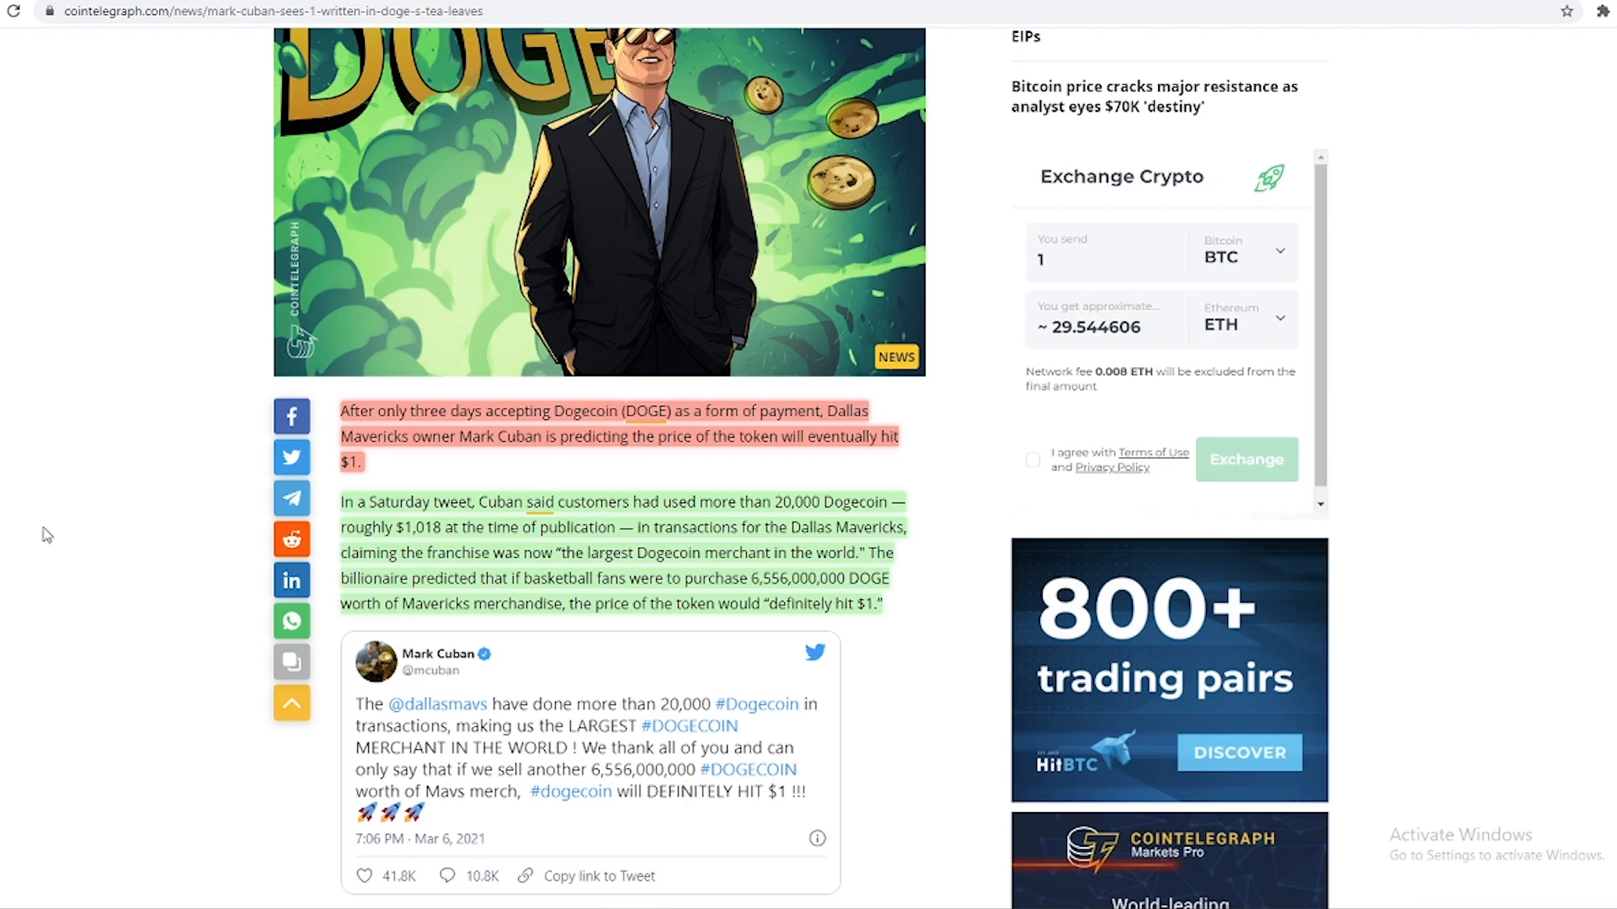
{"action": "scroll", "scroll_direction": "down", "scroll_amount": 3}
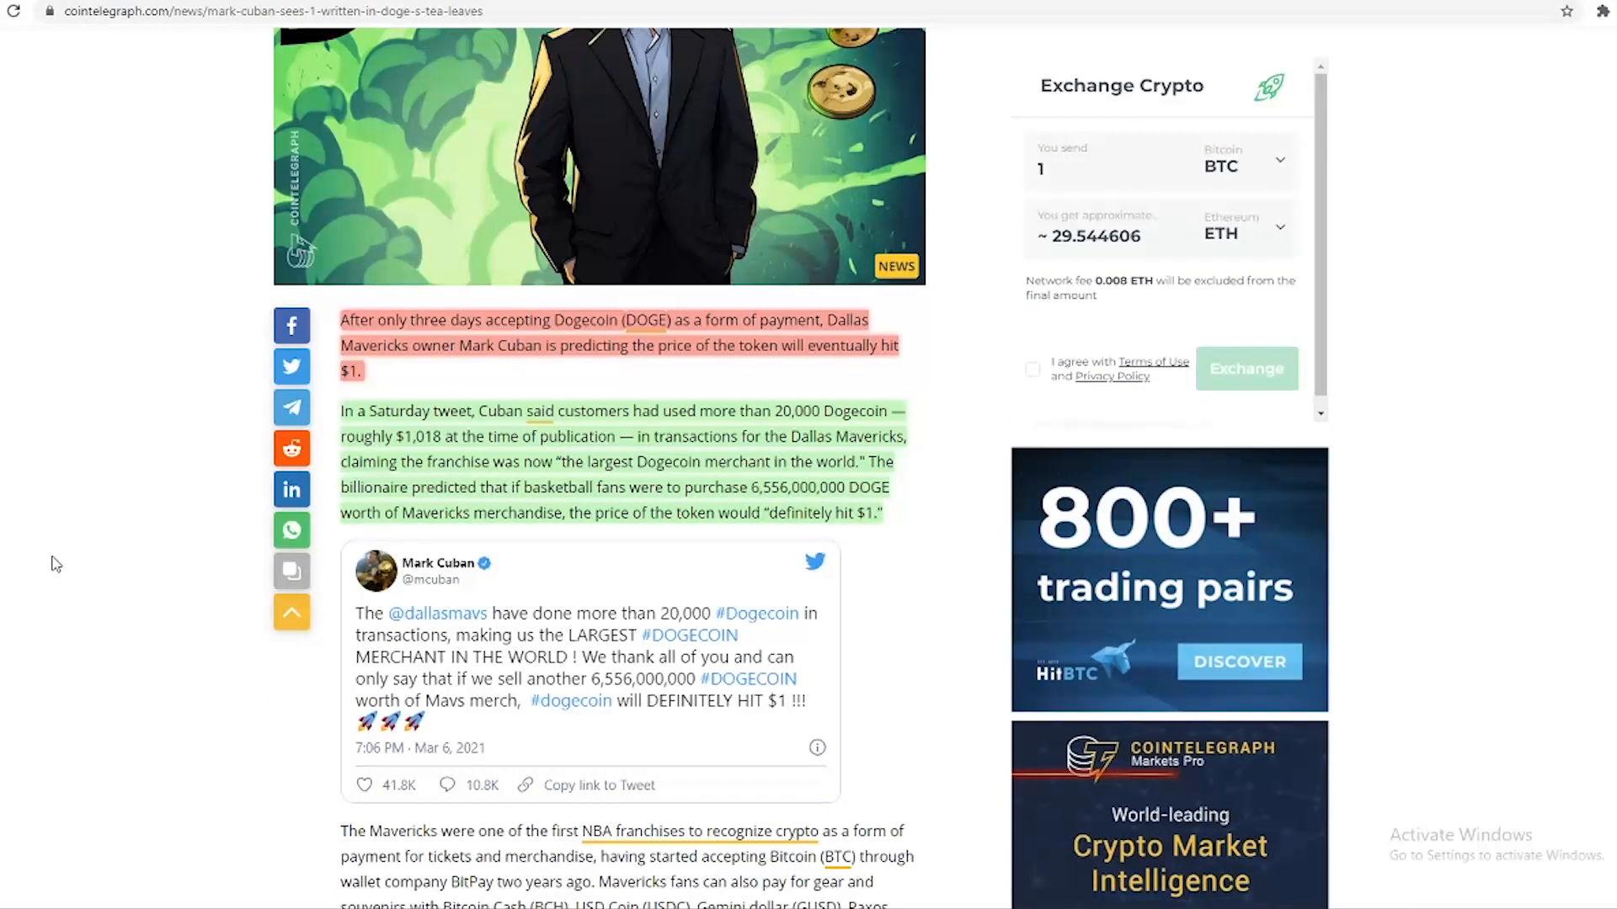
{"action": "scroll", "scroll_direction": "down", "scroll_amount": 3}
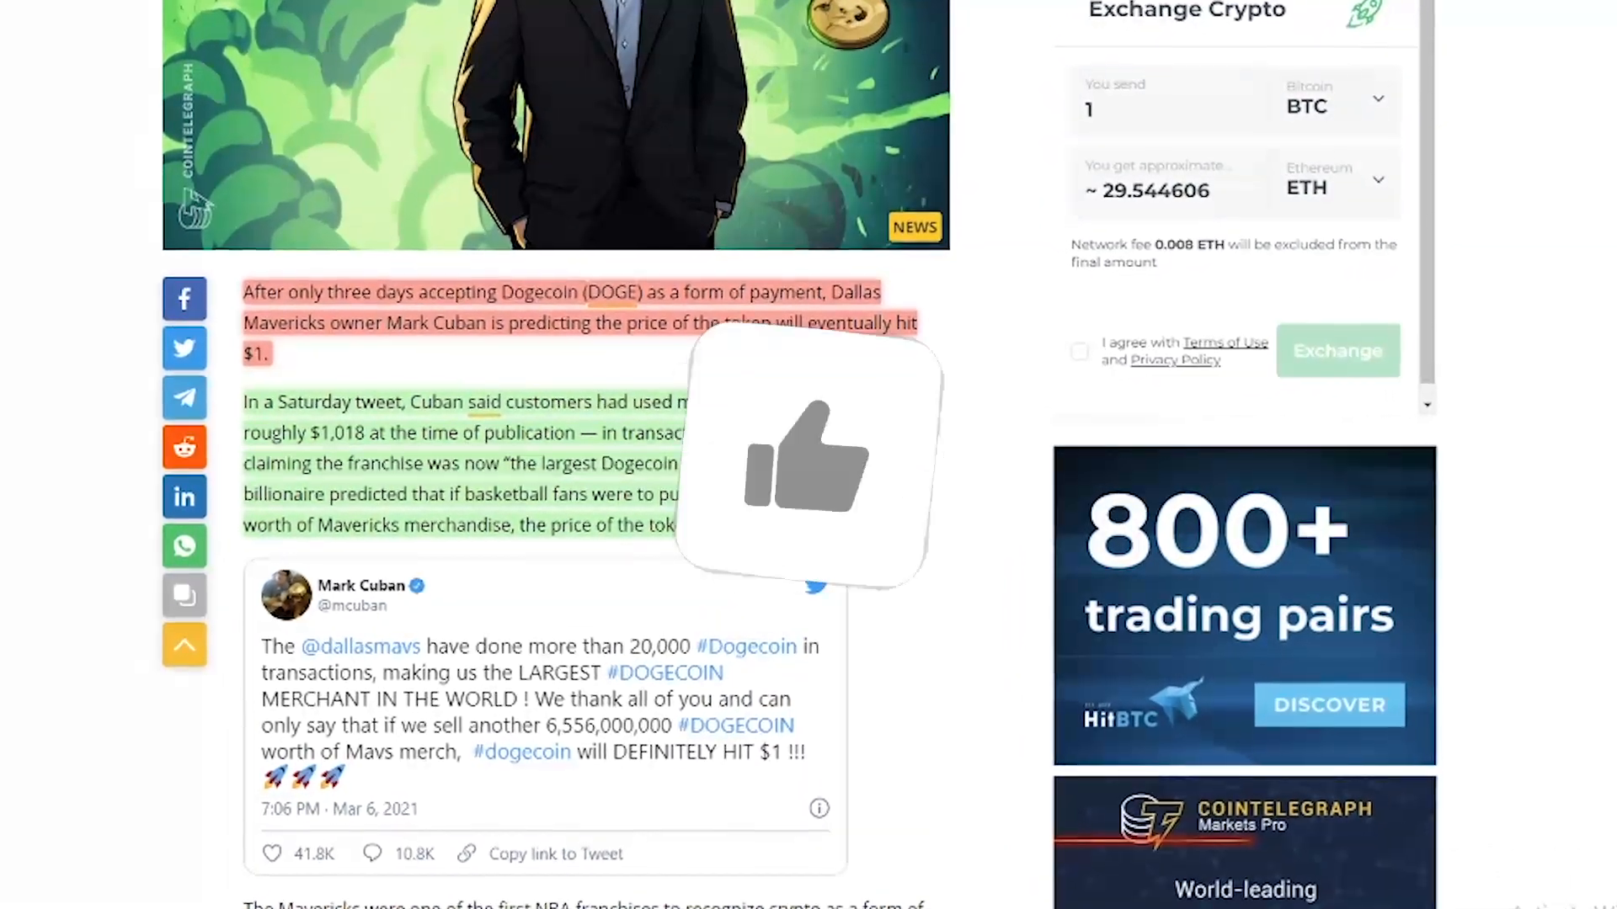
{"action": "scroll", "scroll_direction": "down", "scroll_amount": 3}
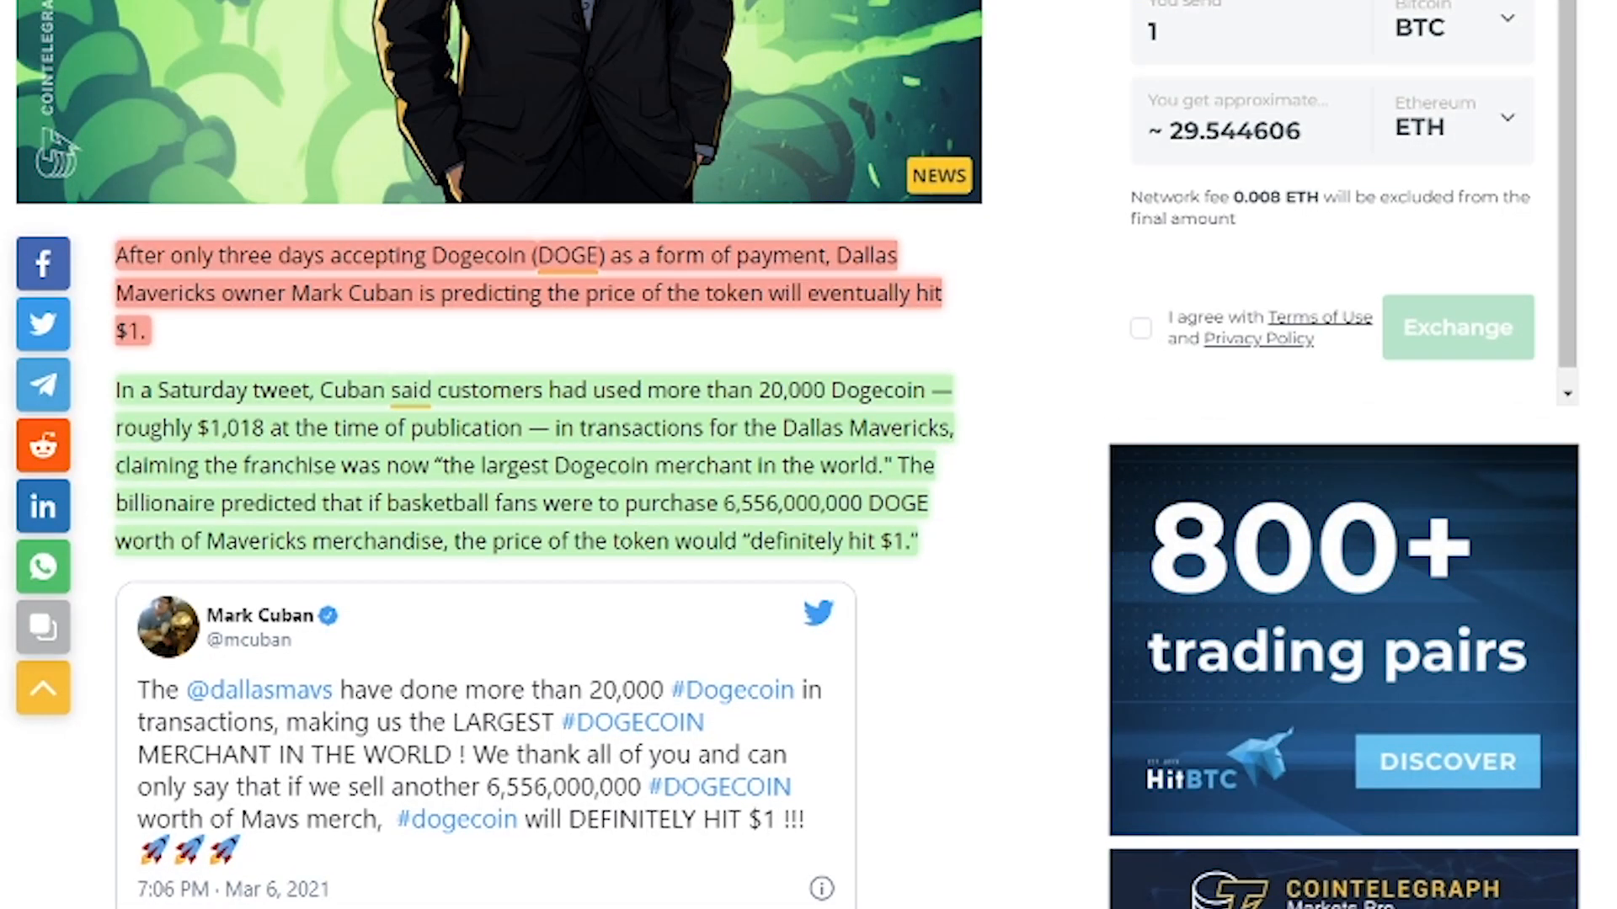
{"action": "scroll", "scroll_direction": "down", "scroll_amount": 3}
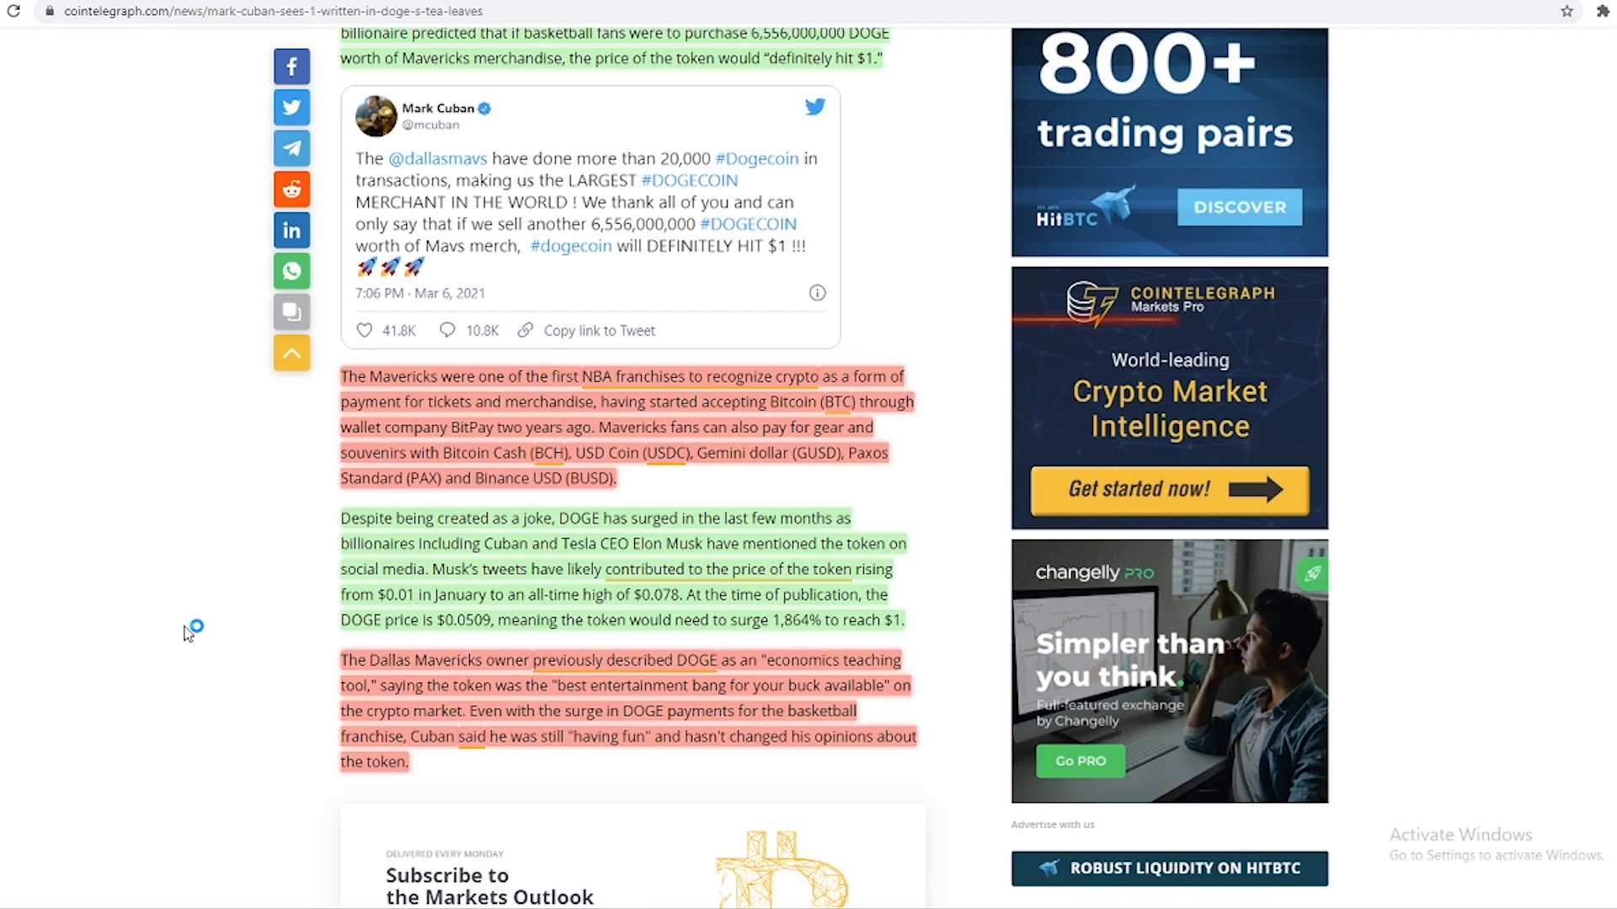
{"action": "mouse_move", "coordinate": [187, 633]}
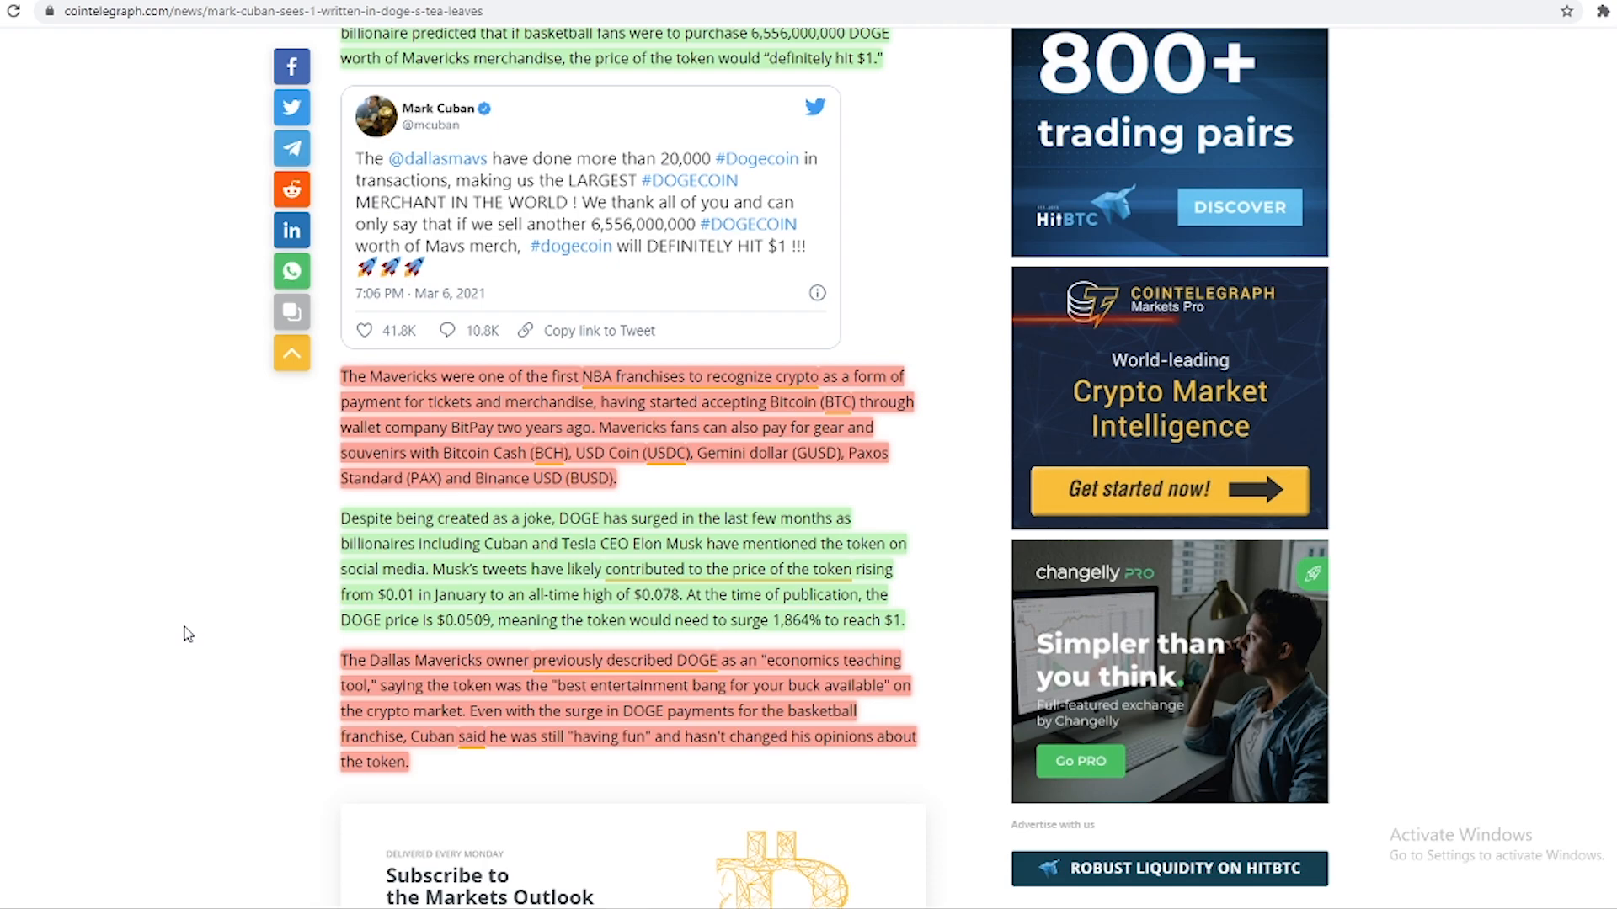
{"action": "scroll", "scroll_direction": "down", "scroll_amount": 3}
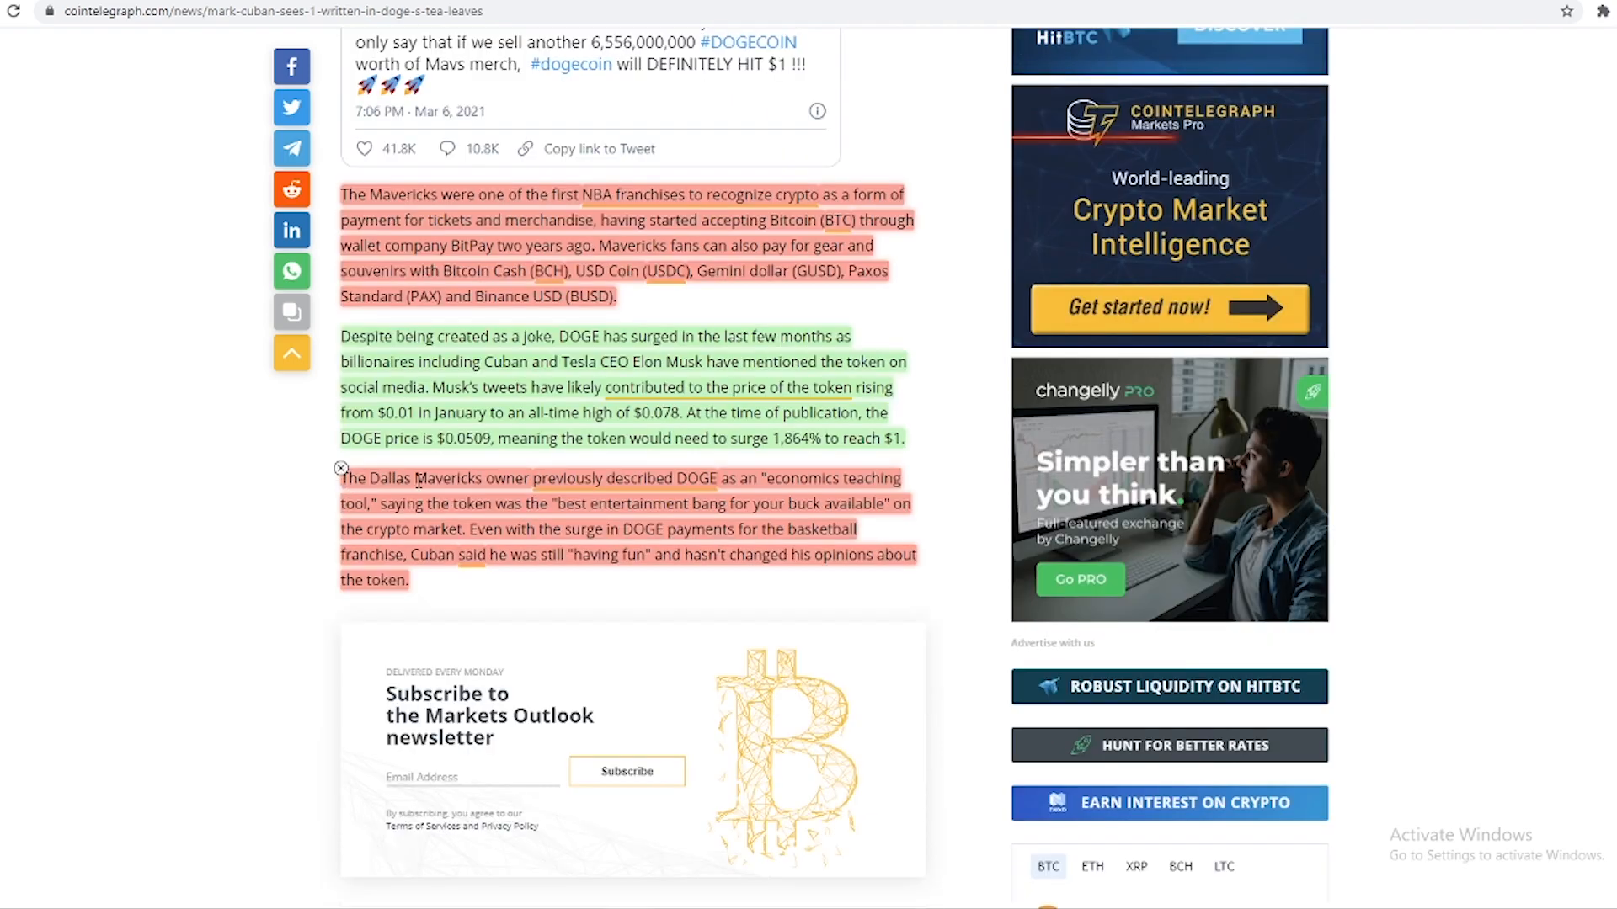
{"action": "mouse_move", "coordinate": [382, 499]}
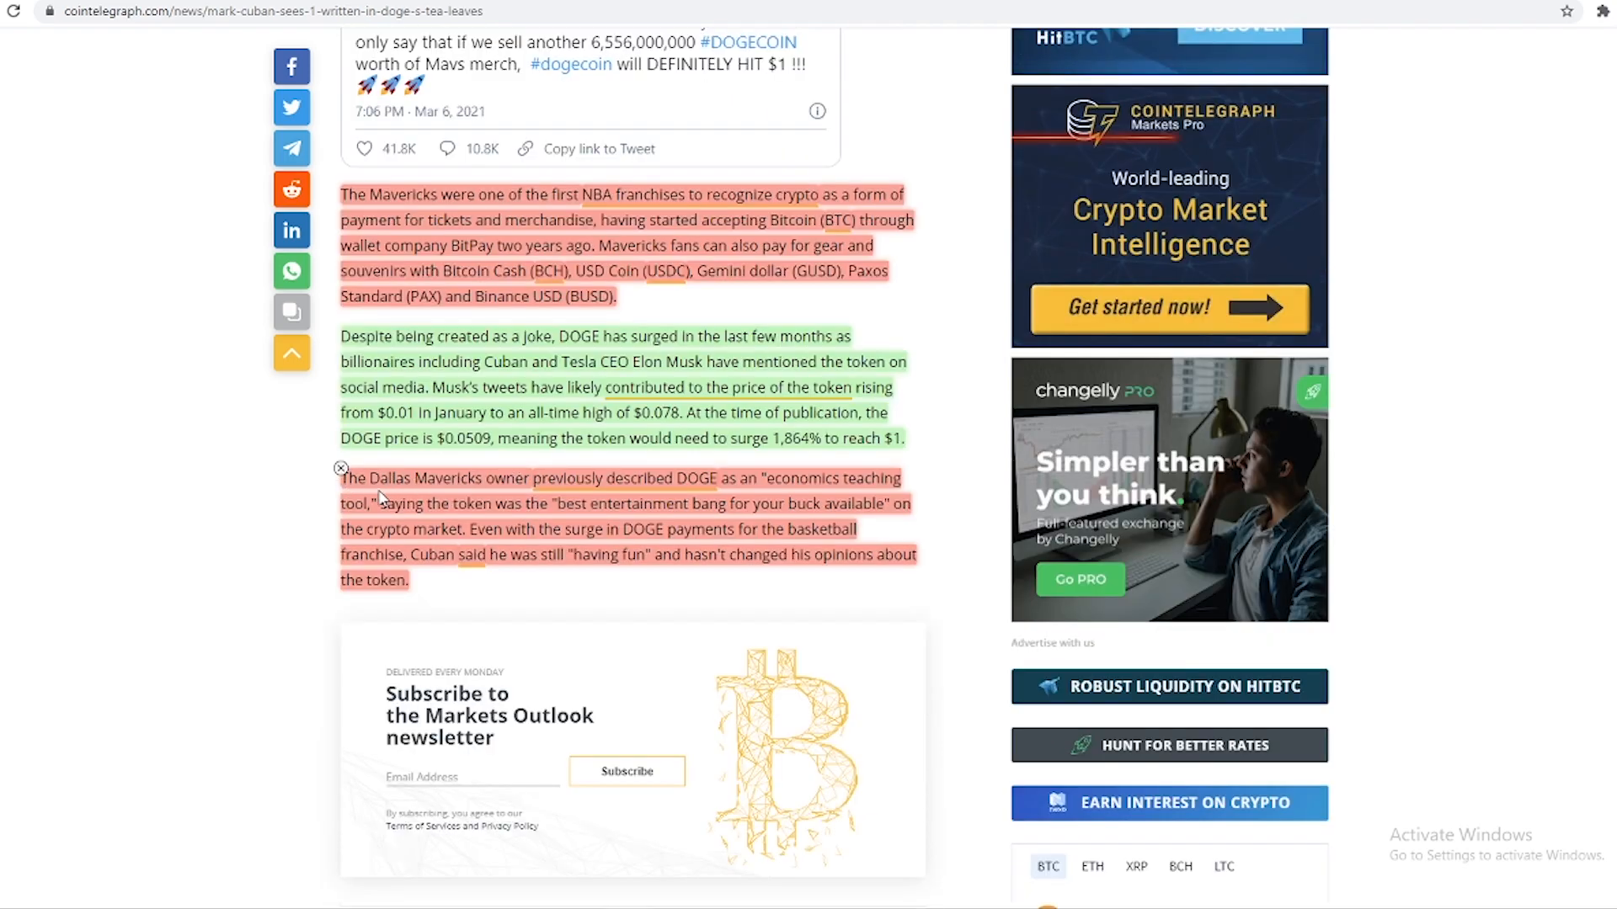
{"action": "mouse_move", "coordinate": [335, 519]}
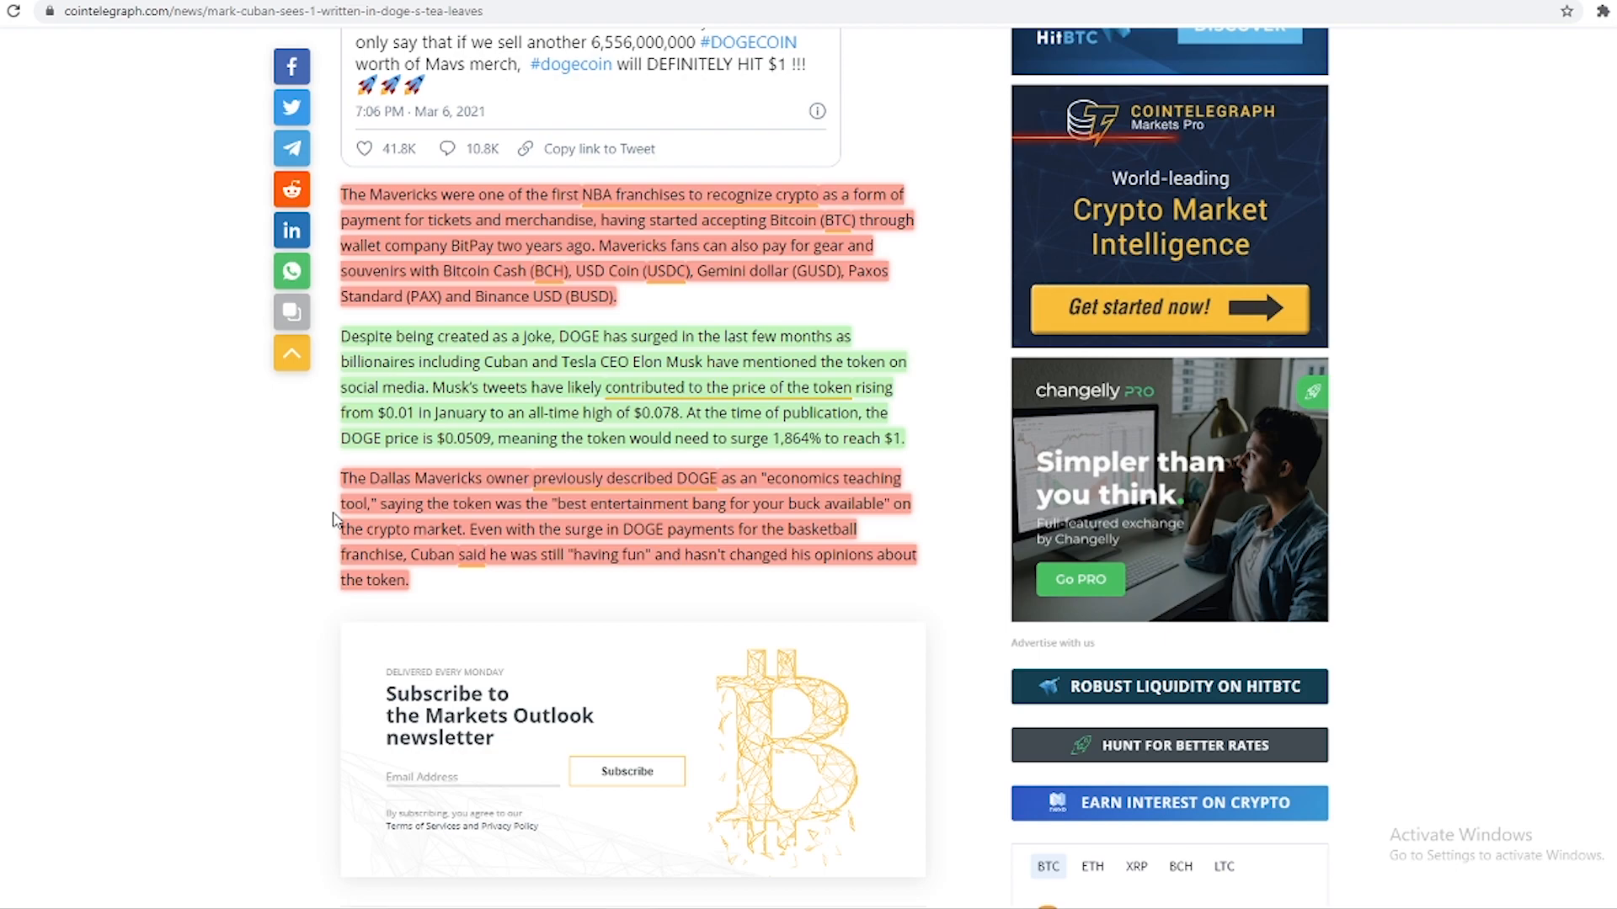
{"action": "mouse_move", "coordinate": [384, 528]}
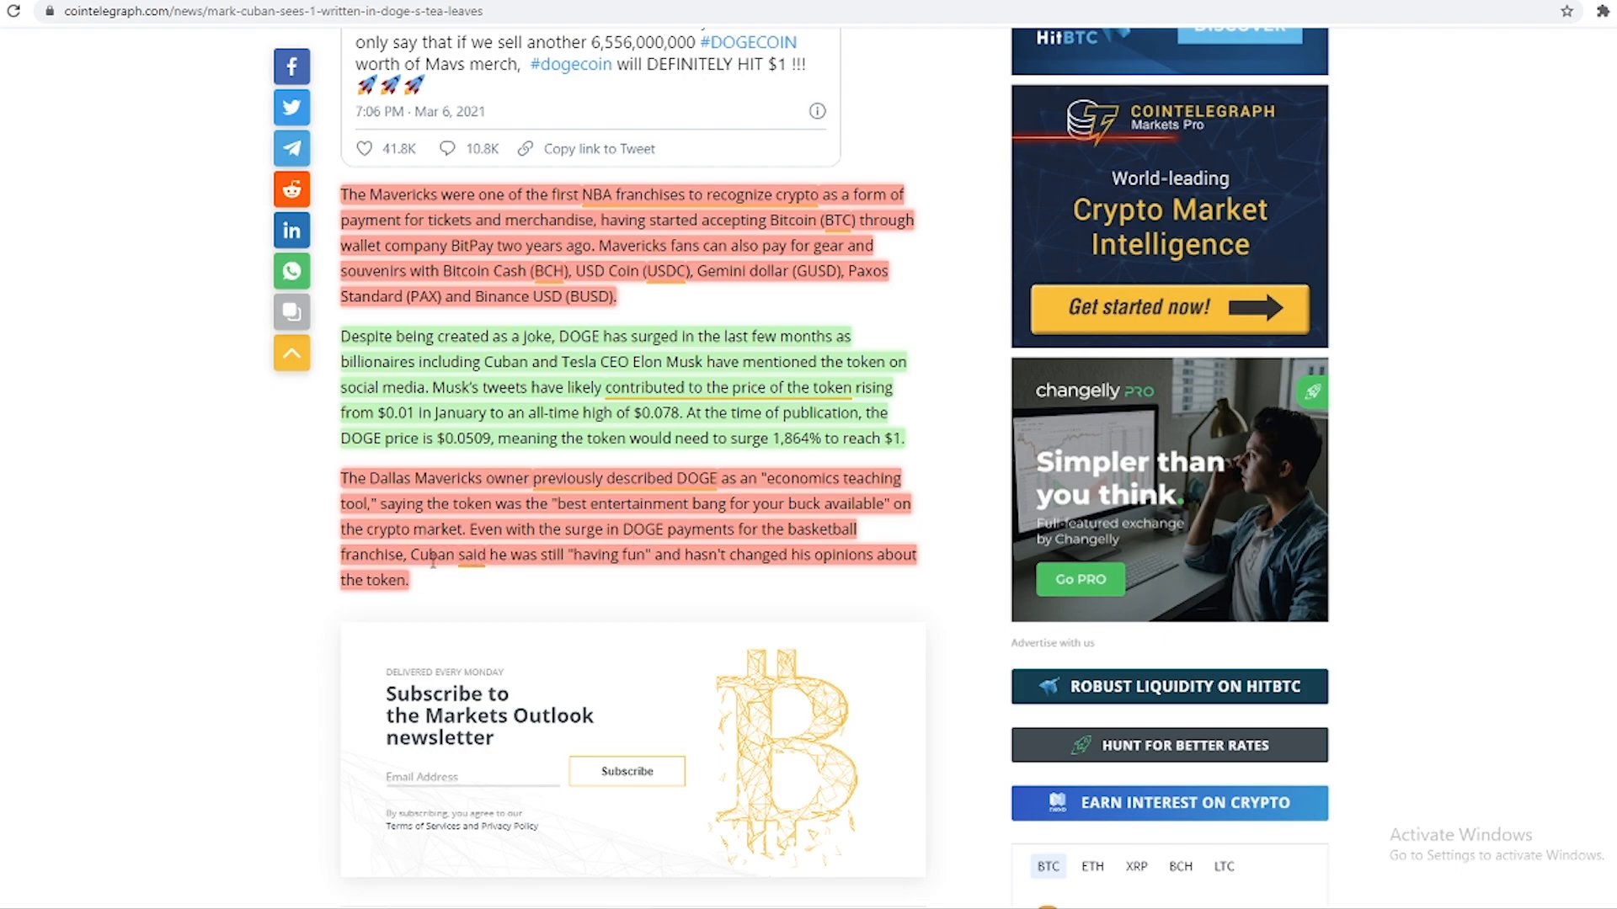
{"action": "scroll", "scroll_direction": "up", "scroll_amount": 3}
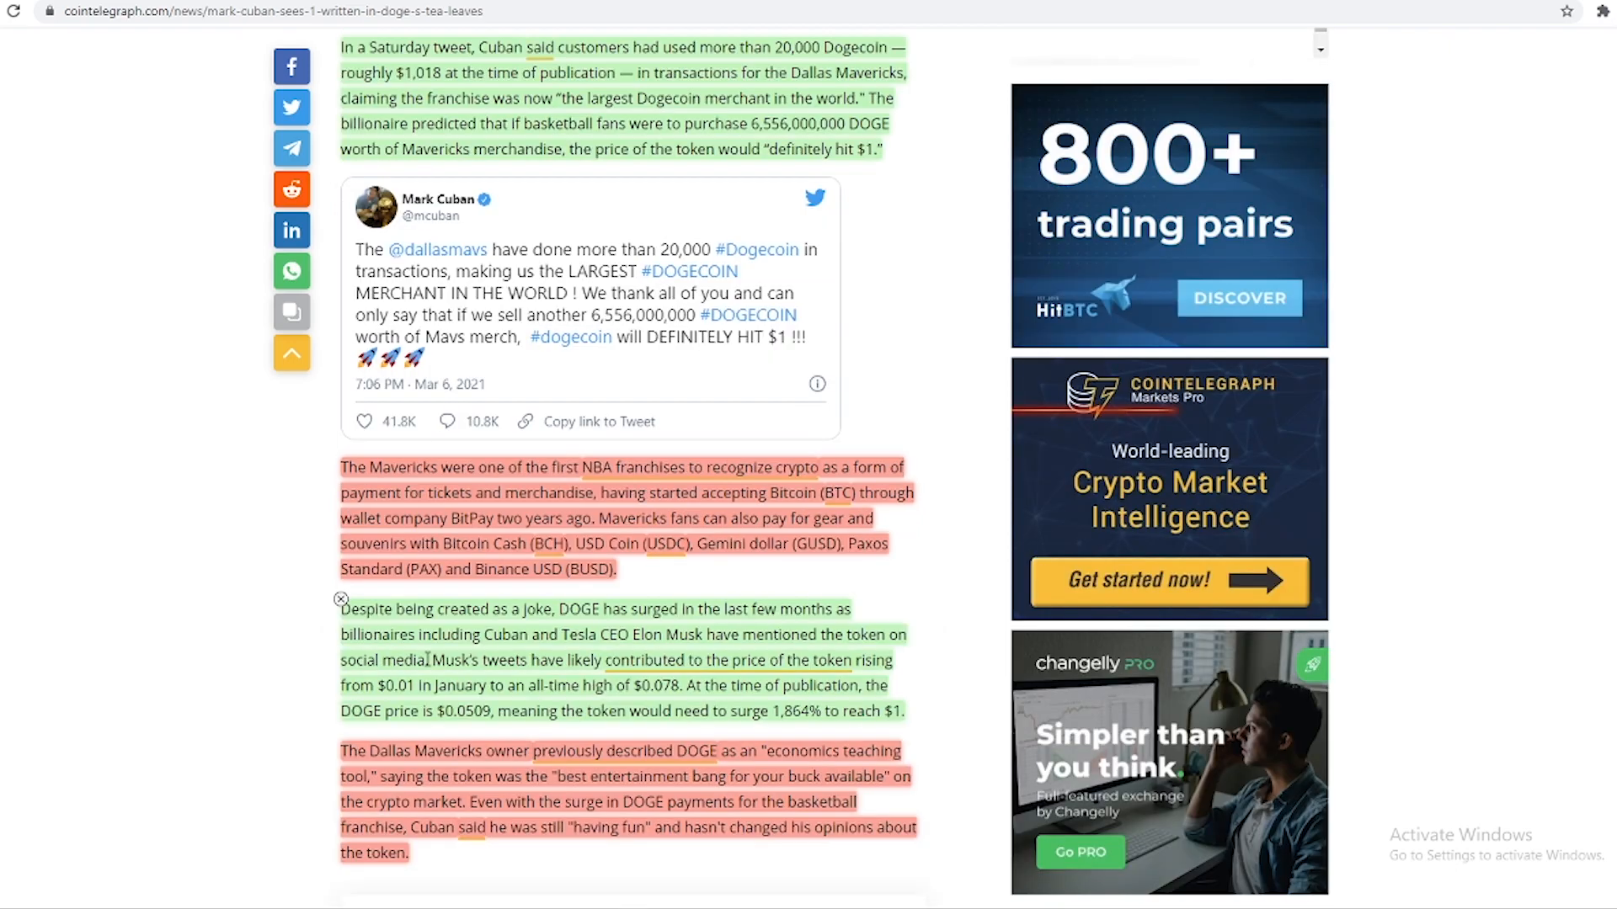